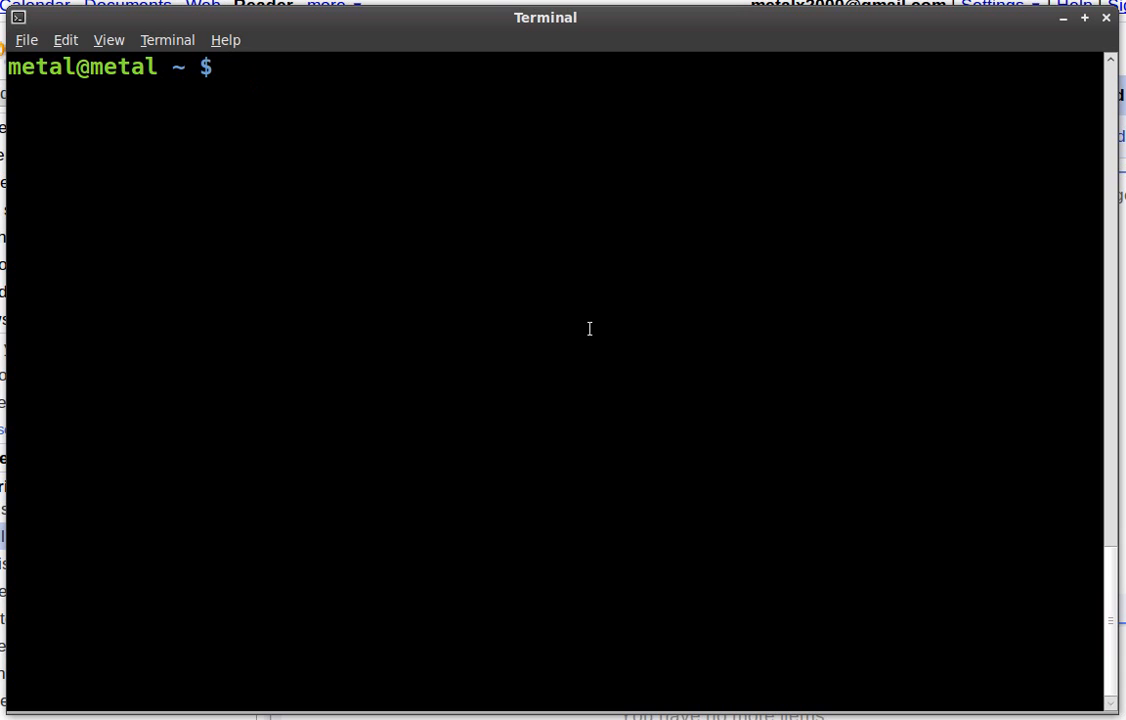
Step: Open 20100915_001.jpg with gnome-open, then close the photo viewer window
{"action": "type", "text": "gnome"}
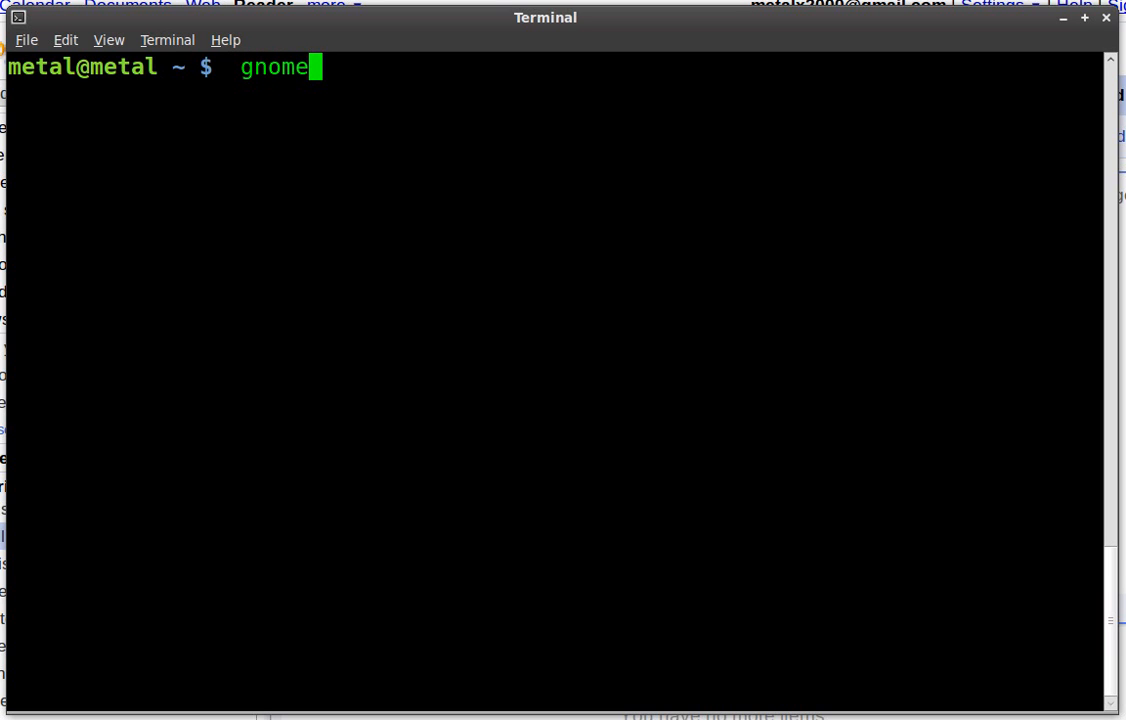
{"action": "type", "text": "-O"}
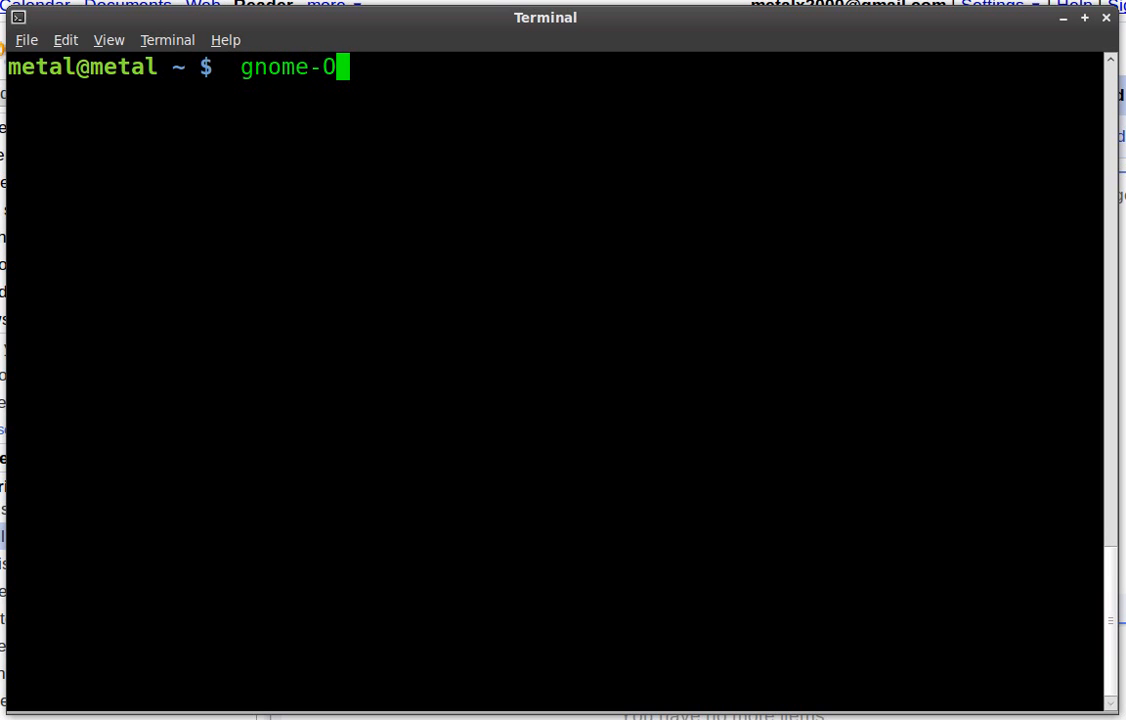
{"action": "type", "text": "pen"}
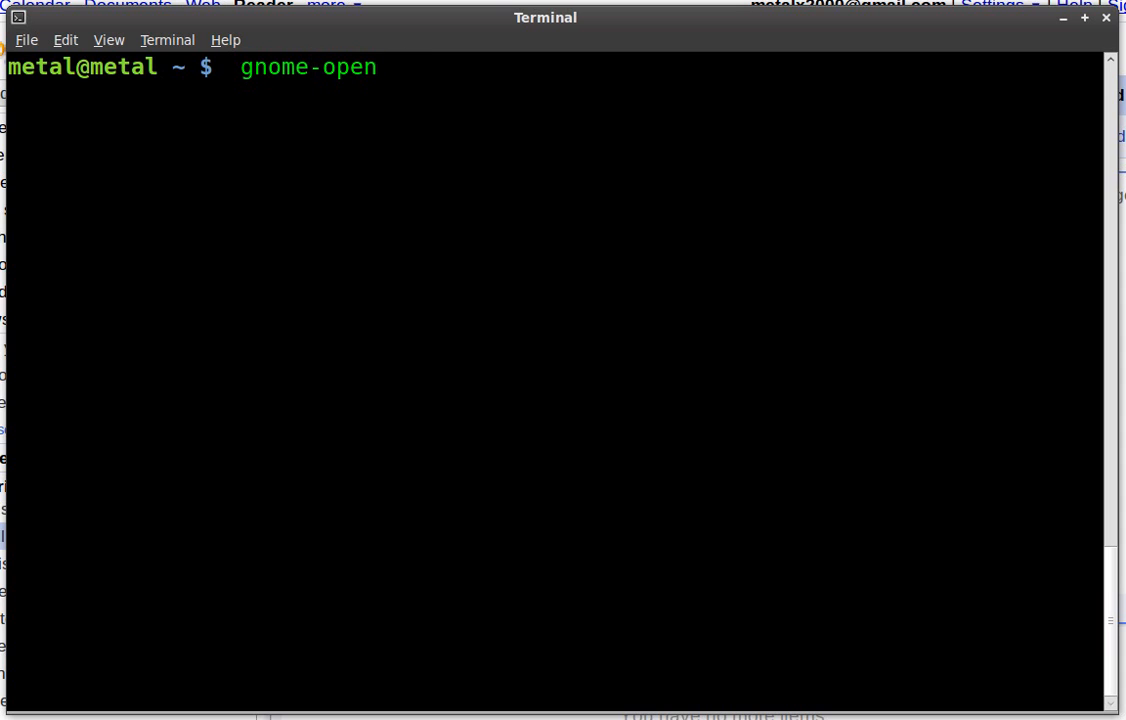
{"action": "type", "text": "20100915_001.jpg"}
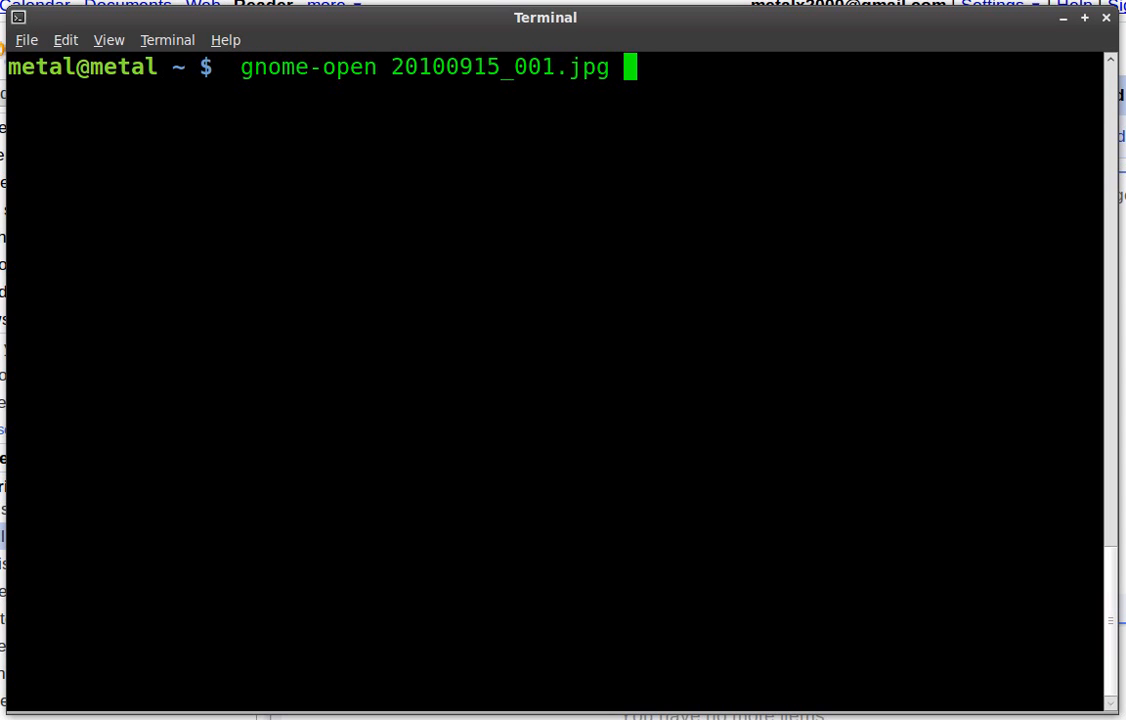
{"action": "key", "text": "Return"}
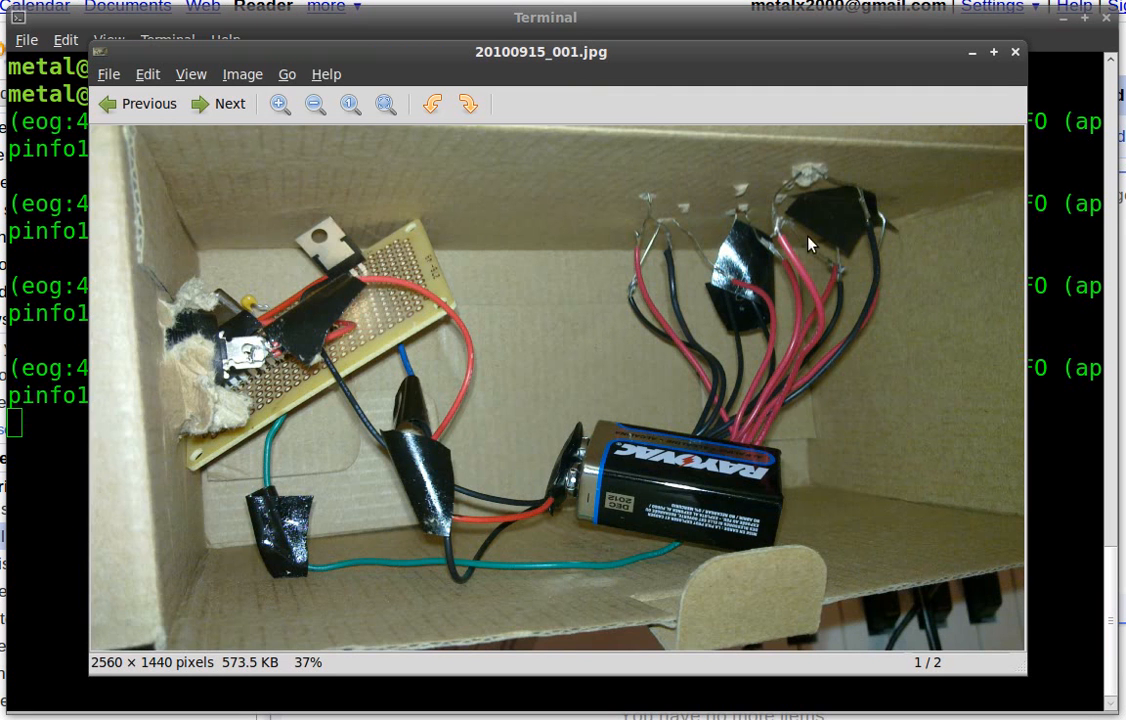
{"action": "mouse_move", "coordinate": [903, 62]}
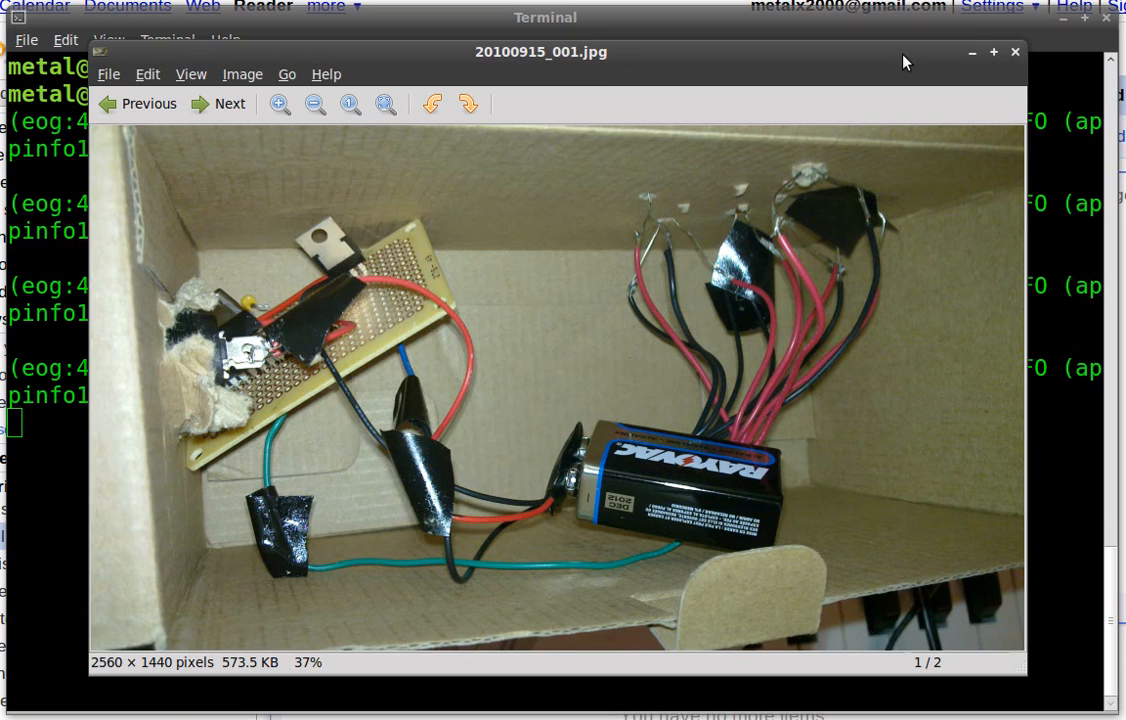
{"action": "left_click", "coordinate": [1015, 51]}
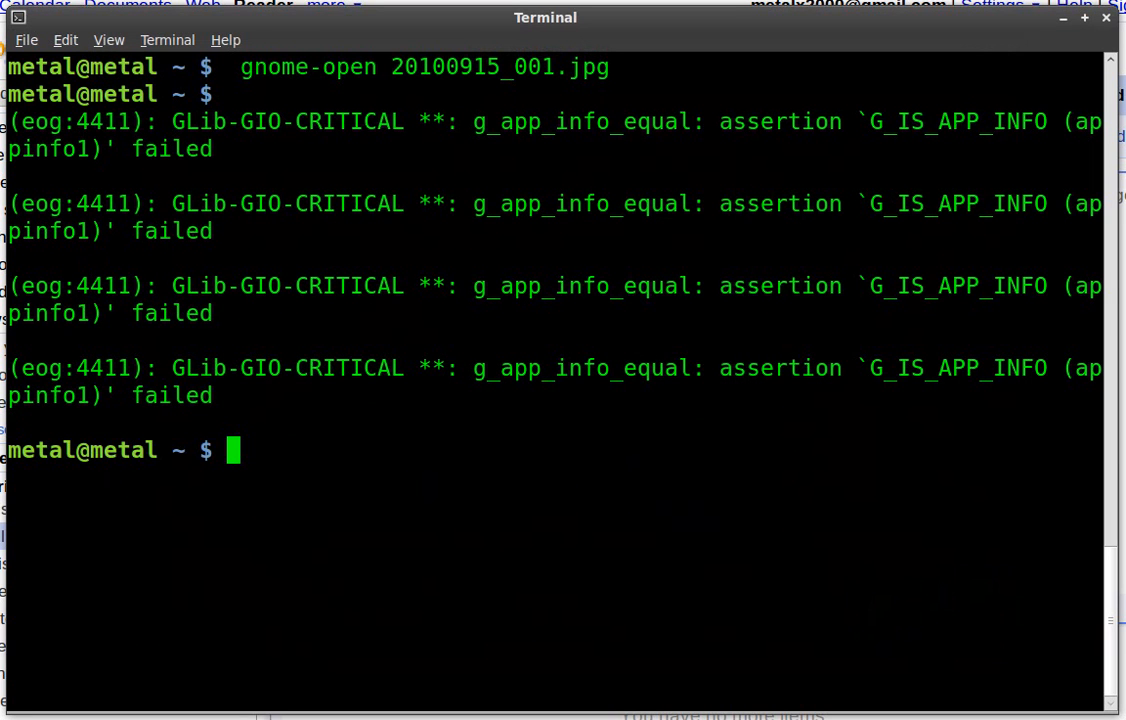
Step: Run gnome-open on Drill.wav, then begin the gnome-open command for the current folder
{"action": "type", "text": "gnome-open 201"}
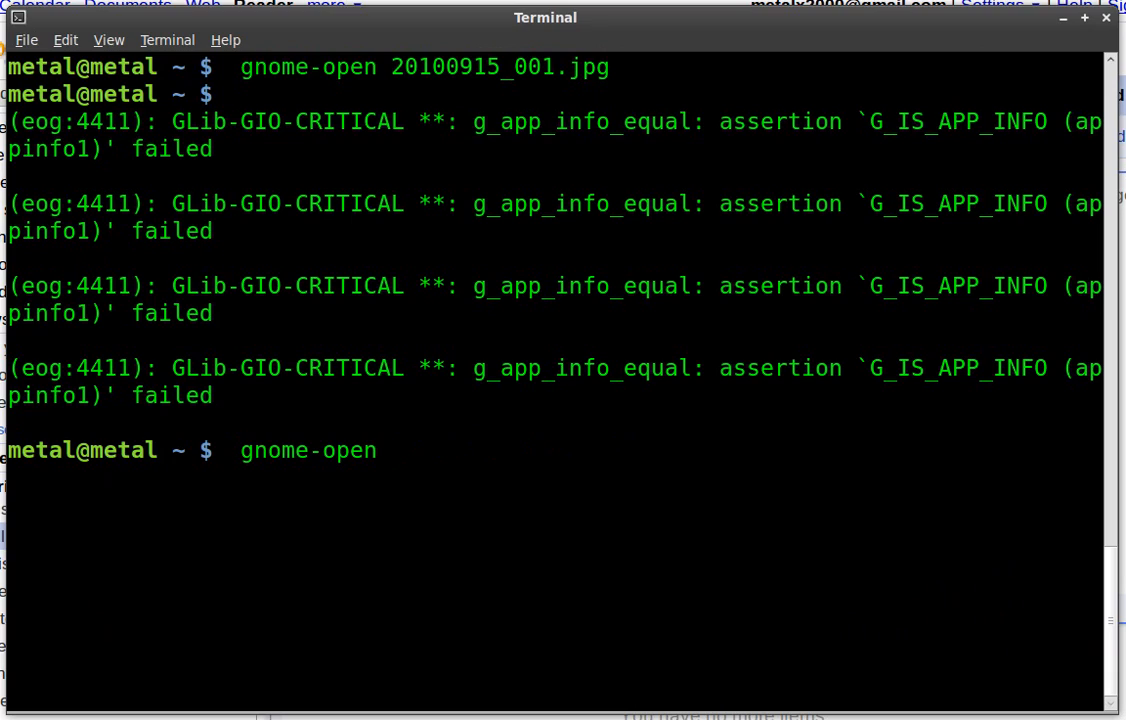
{"action": "type", "text": "Drill.wav"}
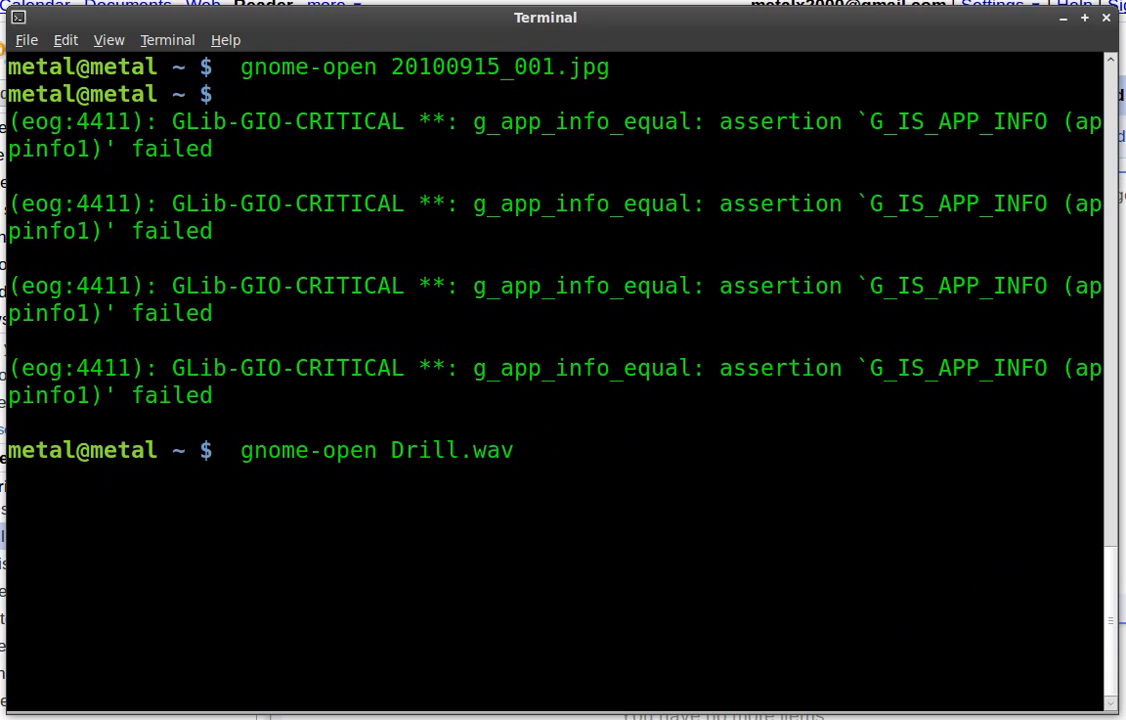
{"action": "key", "text": "Return"}
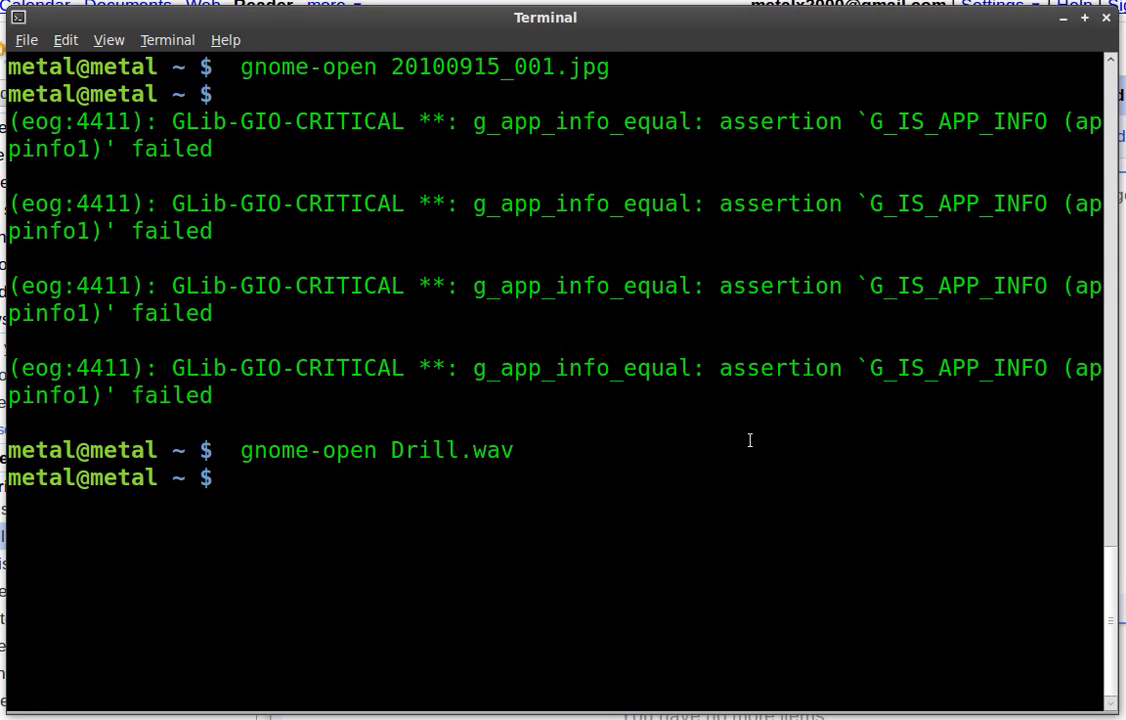
{"action": "type", "text": "gnome-open"}
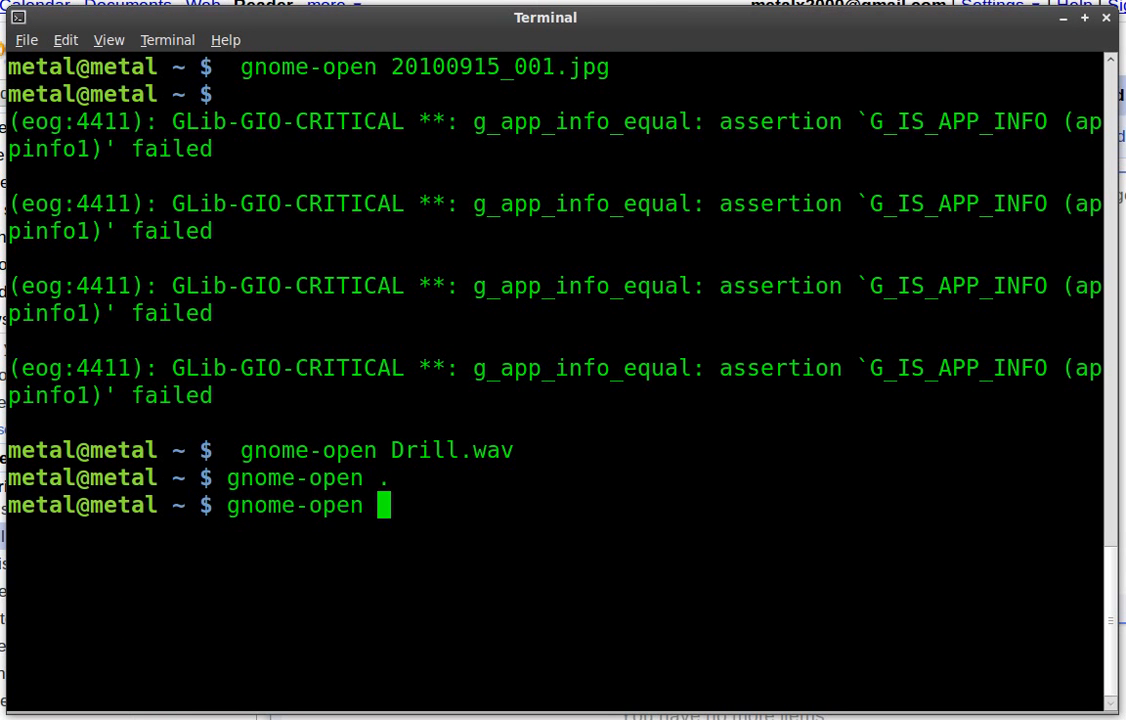
Step: Run gnome-open on MyMusic/ and begin typing the next gnome-open command
{"action": "type", "text": "MyMusic/"}
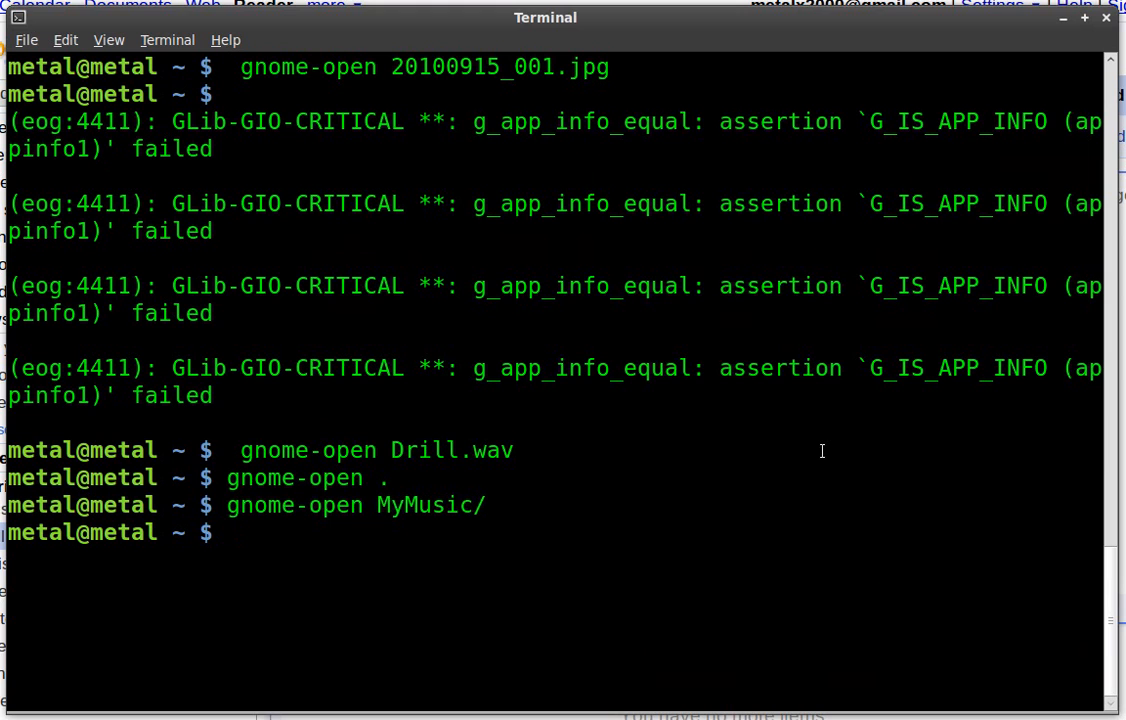
{"action": "type", "text": "gnome"}
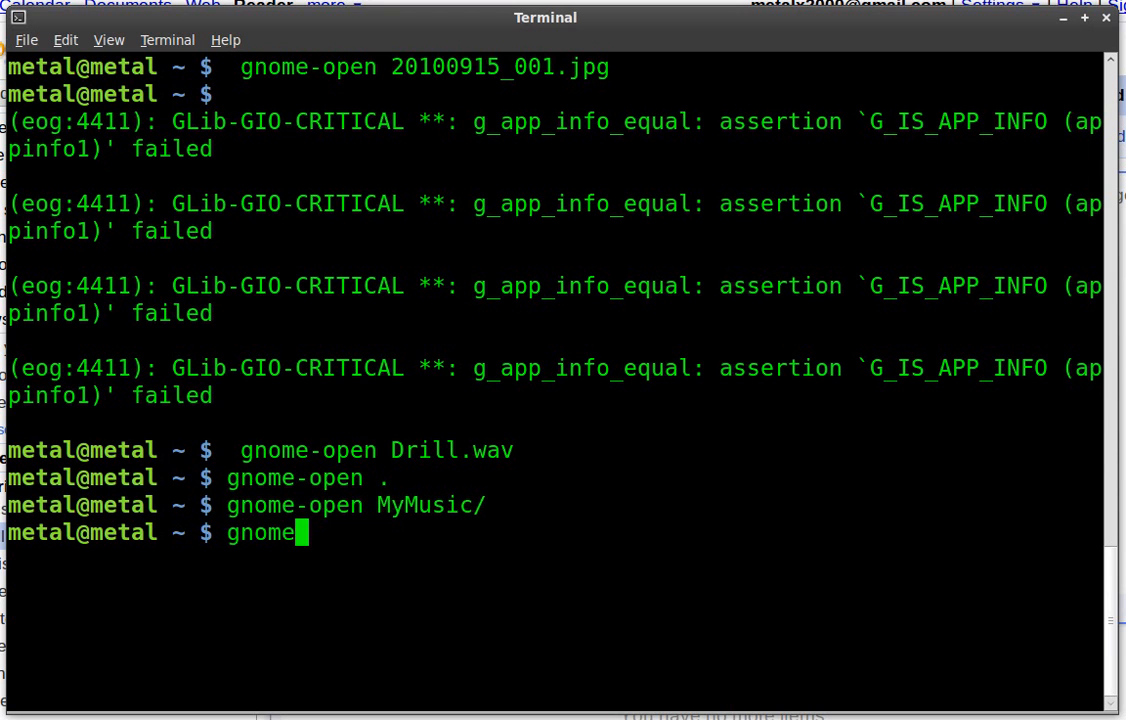
{"action": "type", "text": "-open"}
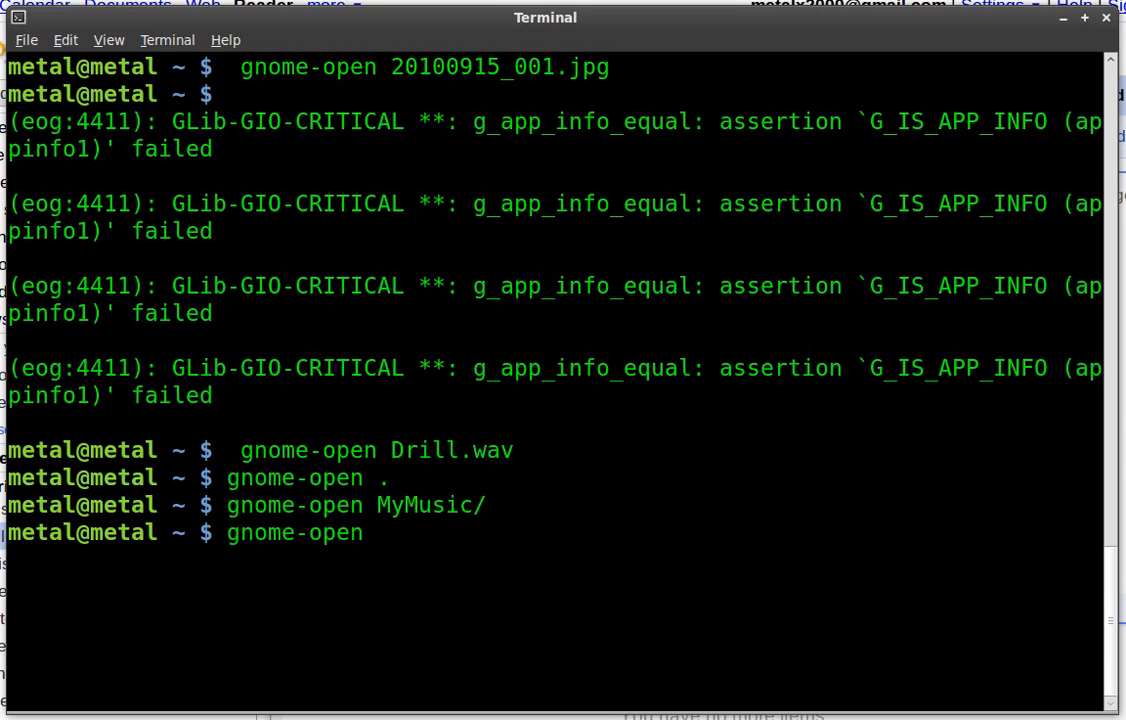
{"action": "type", "text": "http:"}
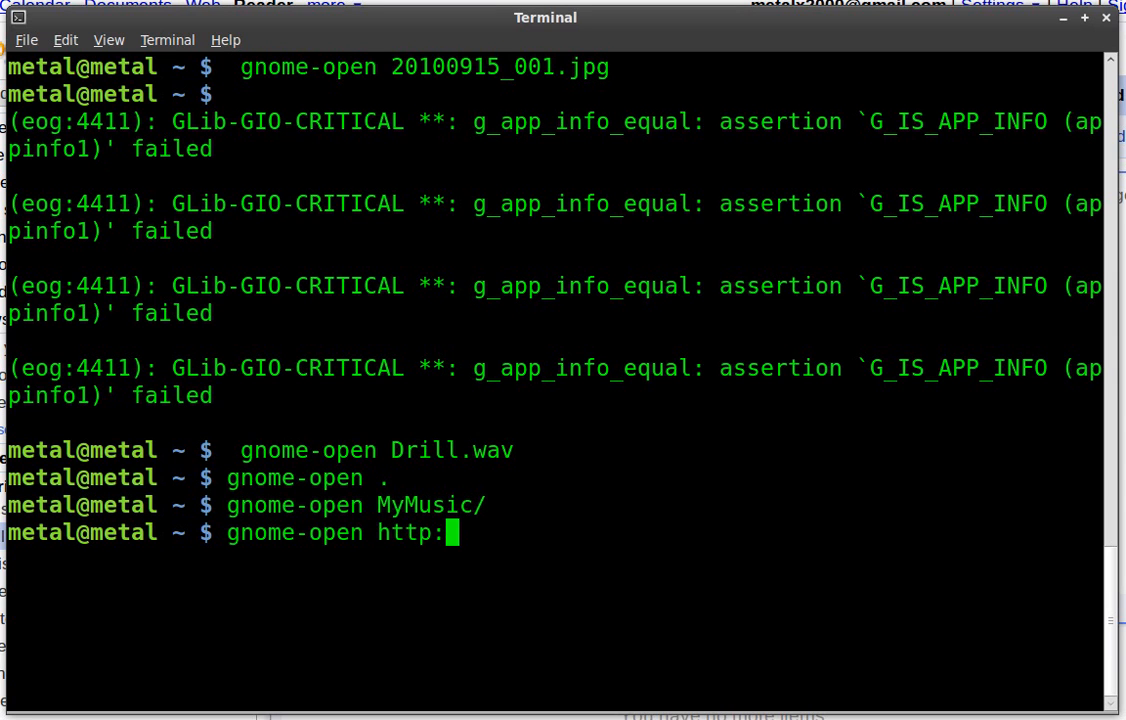
{"action": "type", "text": "//go"}
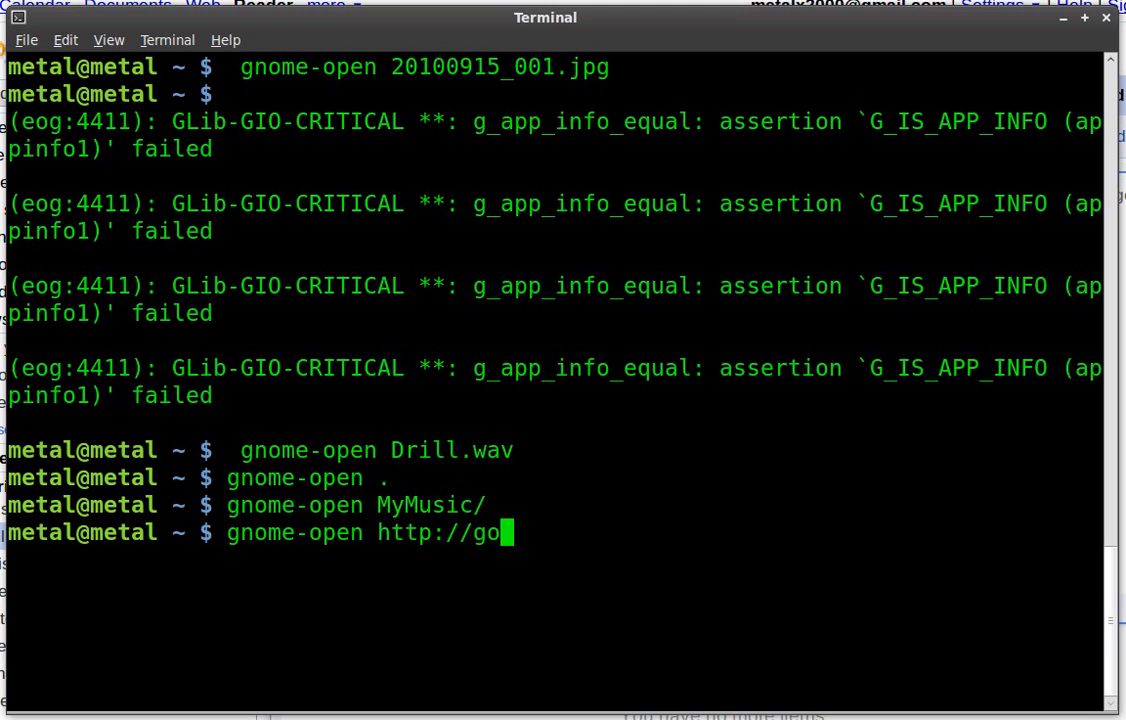
{"action": "type", "text": "ogle.com"}
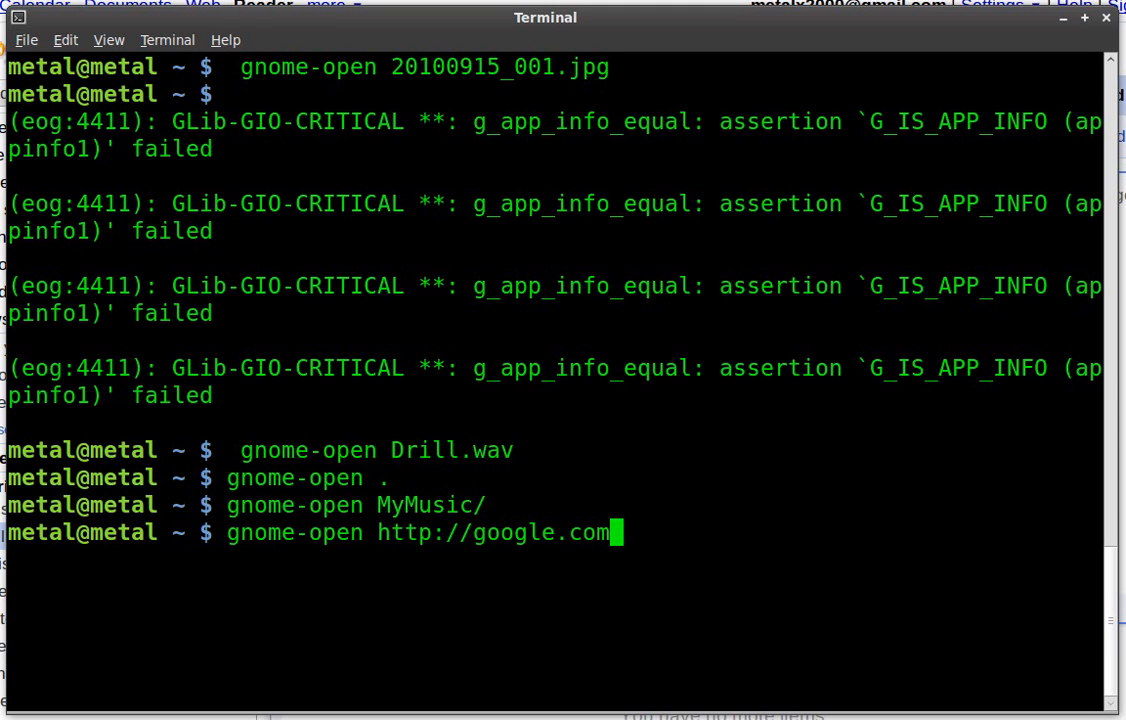
{"action": "key", "text": "Return"}
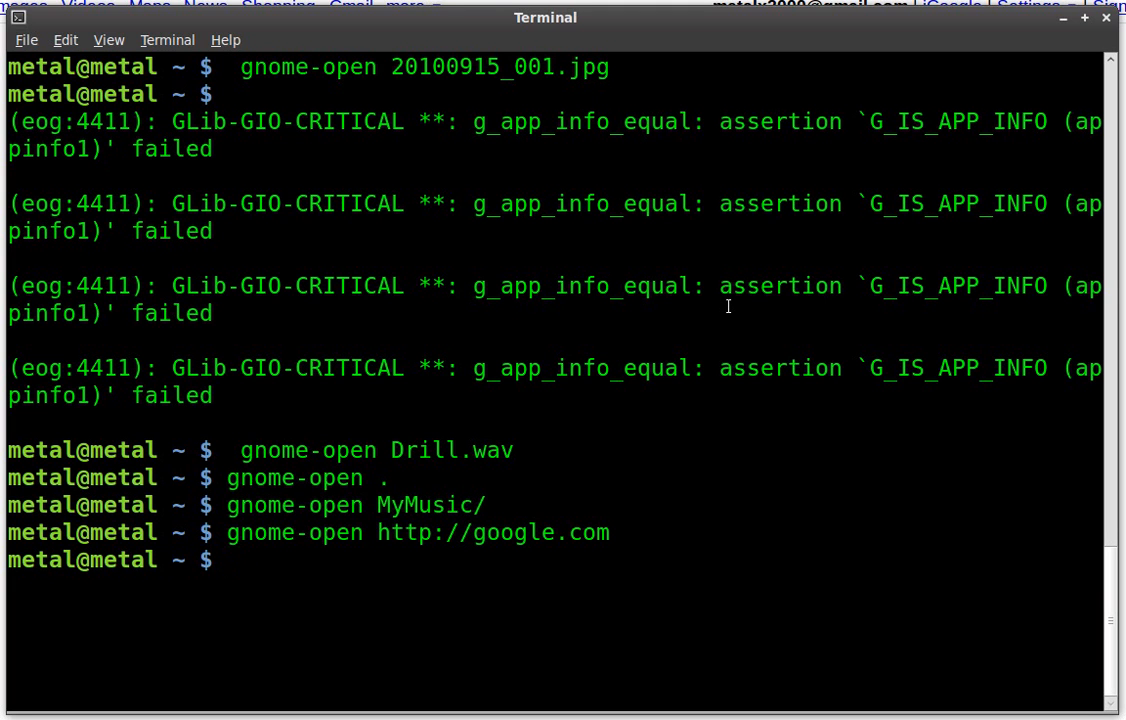
{"action": "type", "text": "tot"}
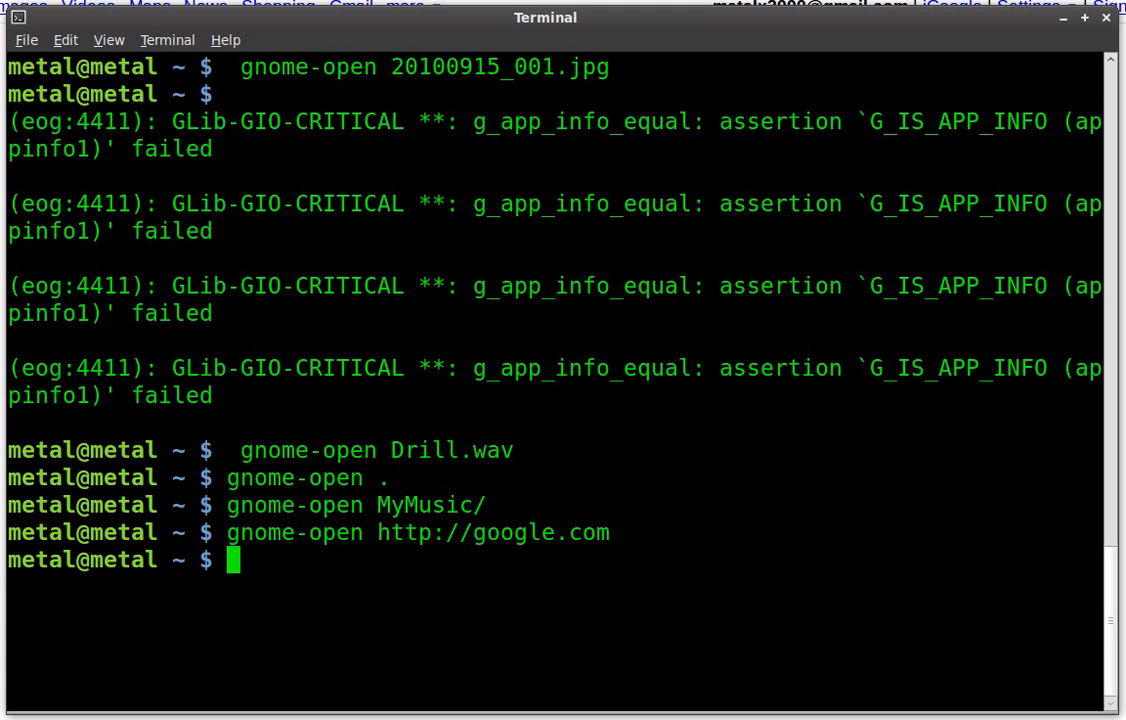
{"action": "mouse_move", "coordinate": [702, 489]}
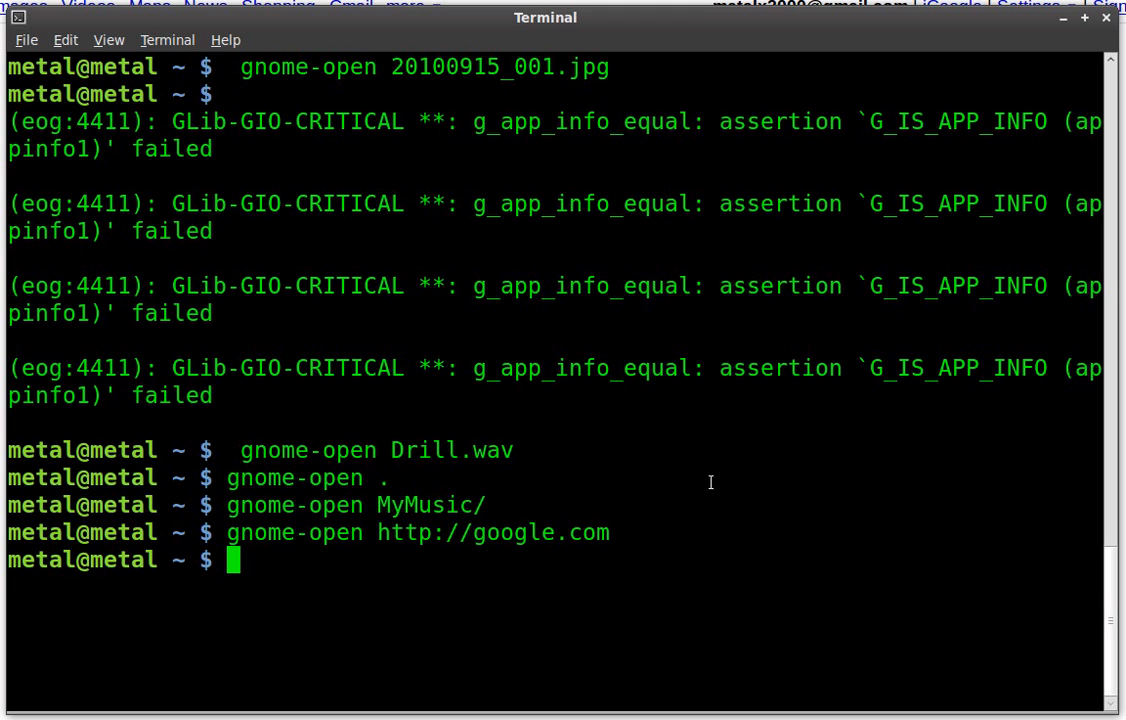
{"action": "mouse_move", "coordinate": [769, 418]}
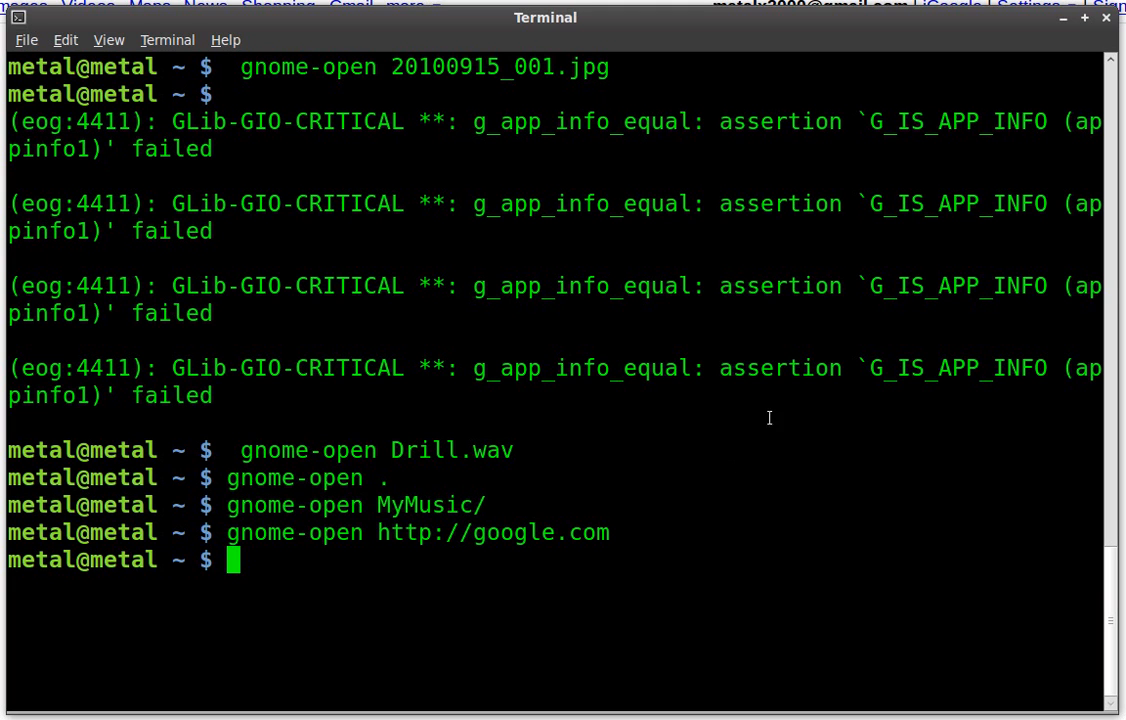